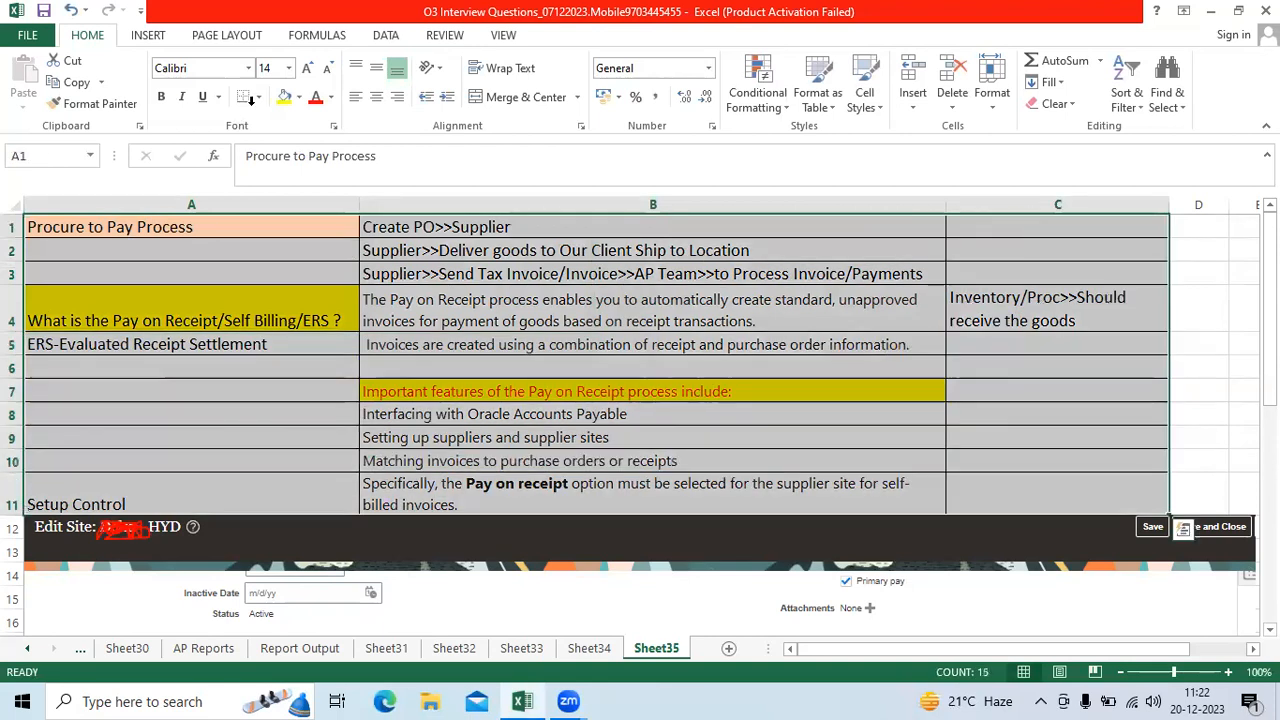
{"action": "left_click", "coordinate": [260, 96]}
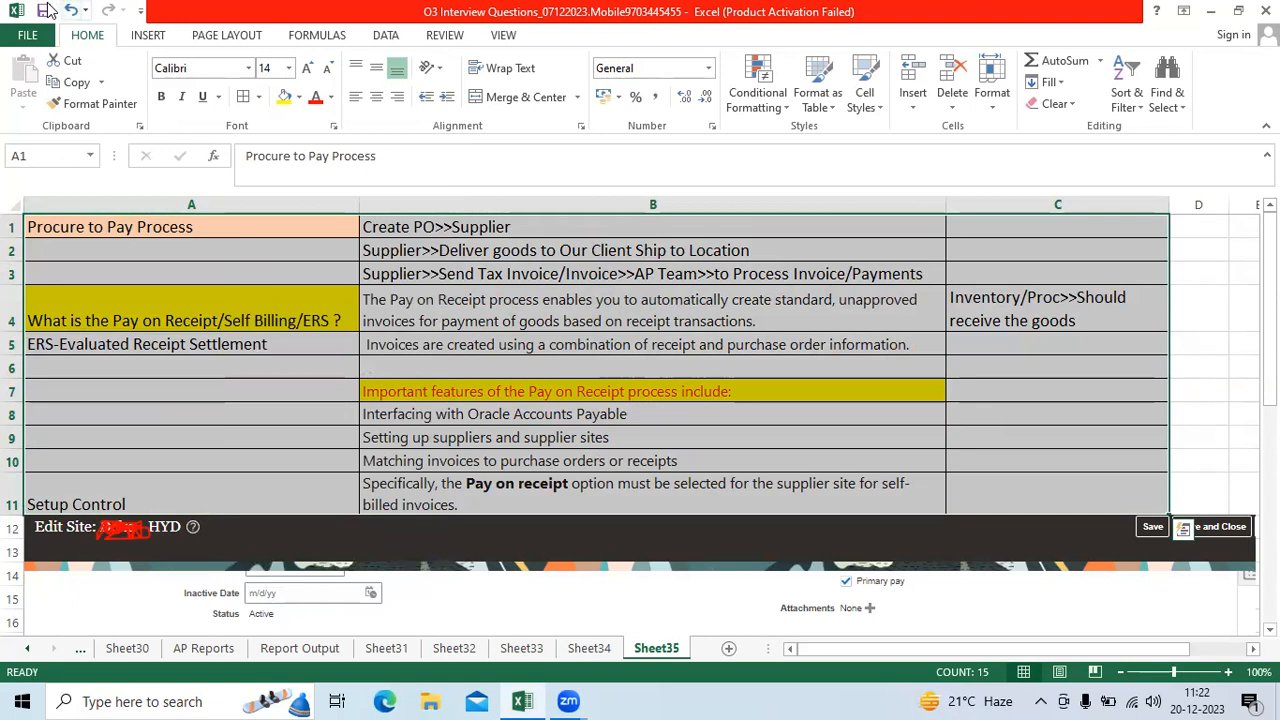
{"action": "left_click", "coordinate": [190, 320]}
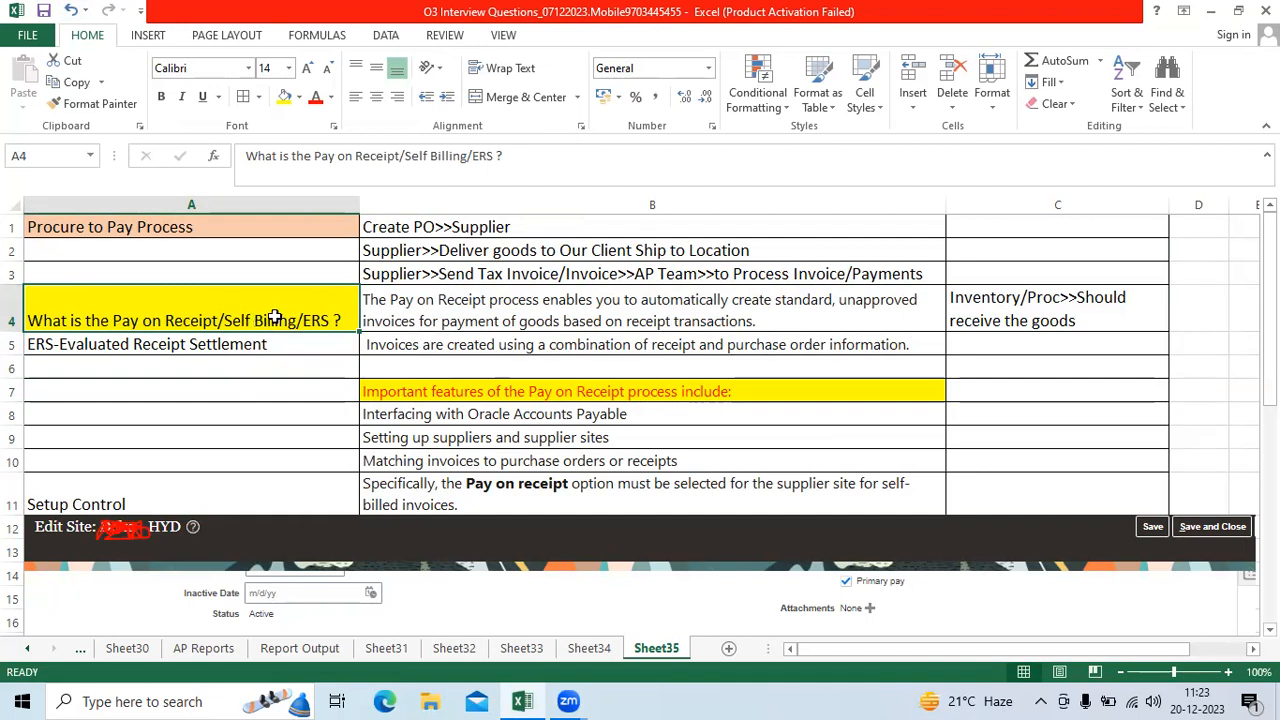
{"action": "mouse_move", "coordinate": [318, 260]}
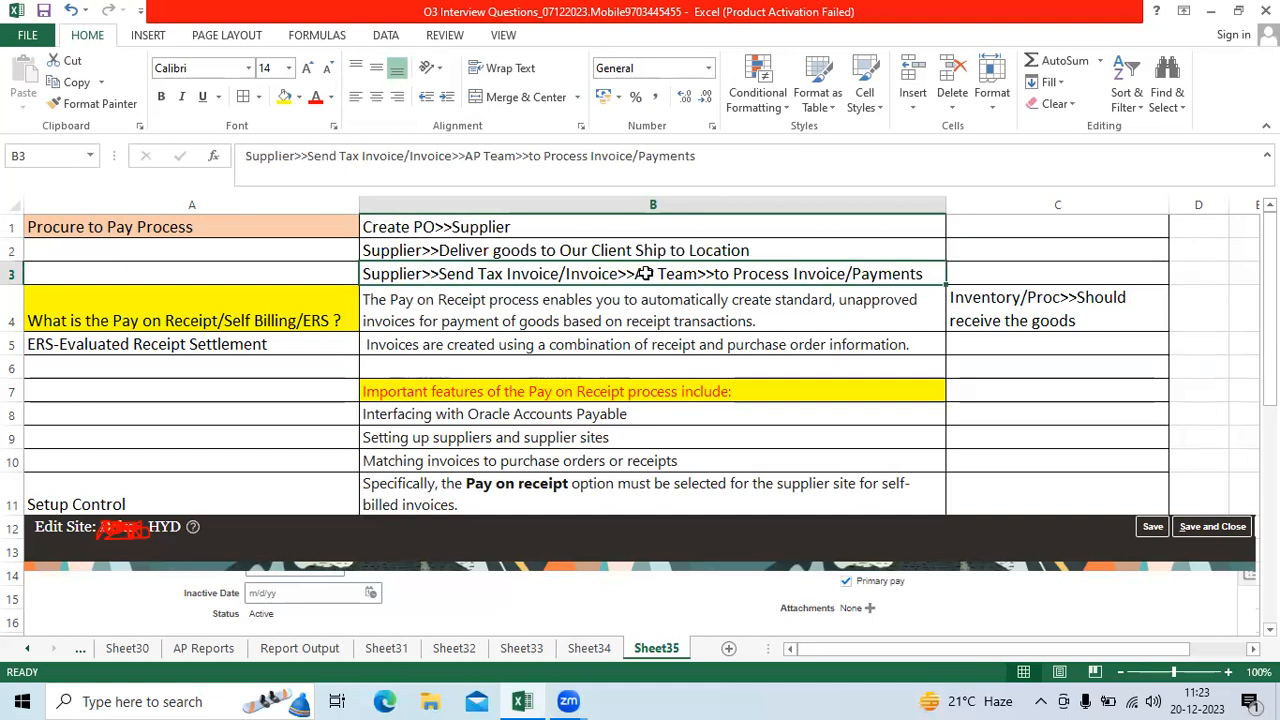
{"action": "mouse_move", "coordinate": [730, 272]}
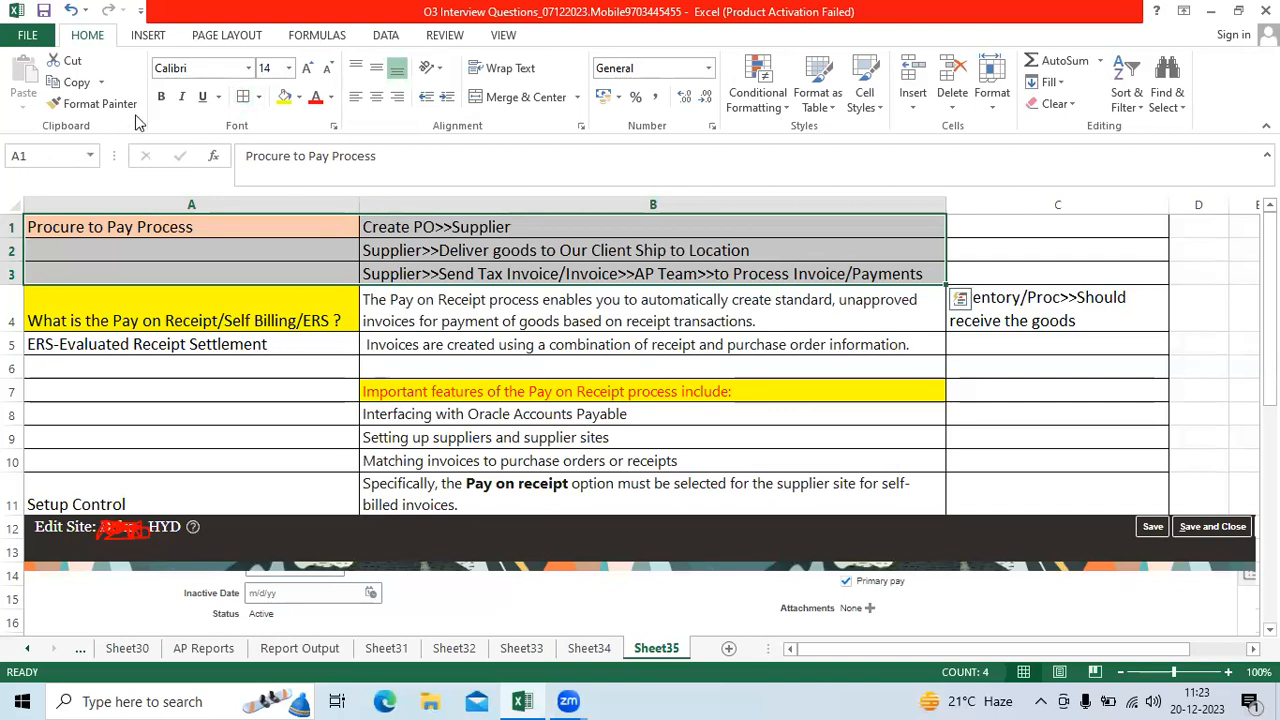
{"action": "left_click", "coordinate": [652, 250]}
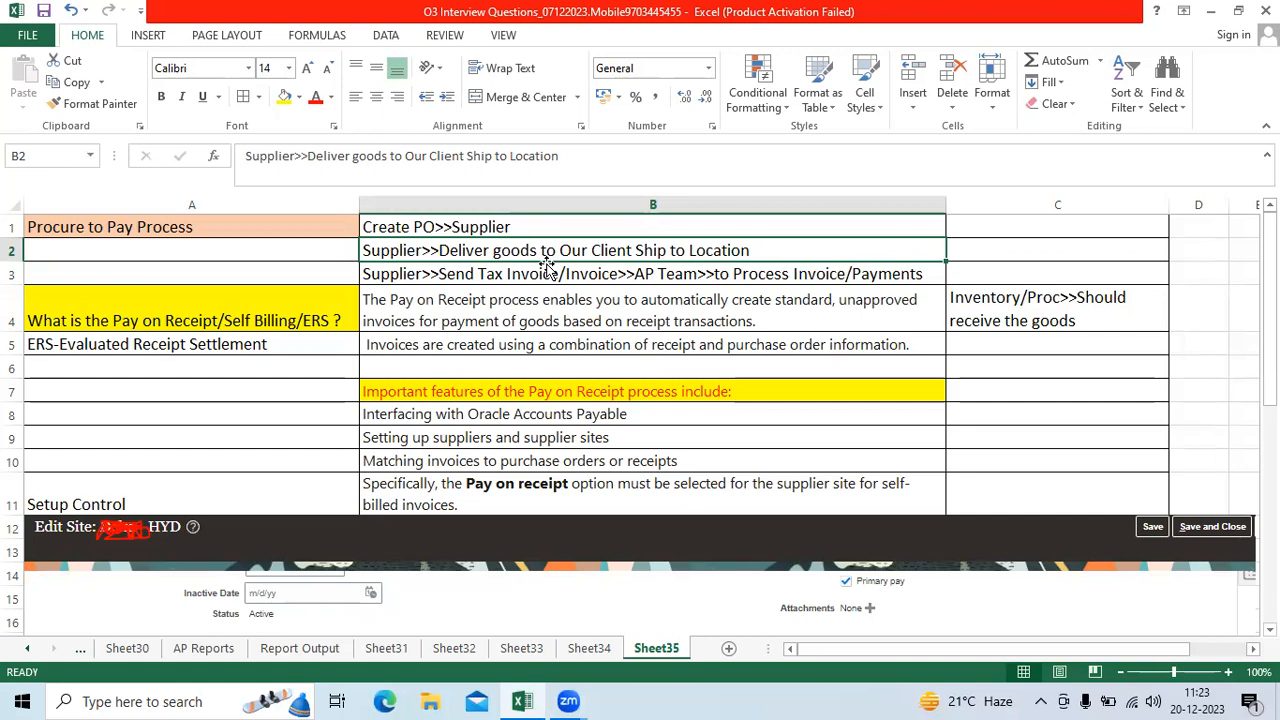
{"action": "mouse_move", "coordinate": [570, 264]}
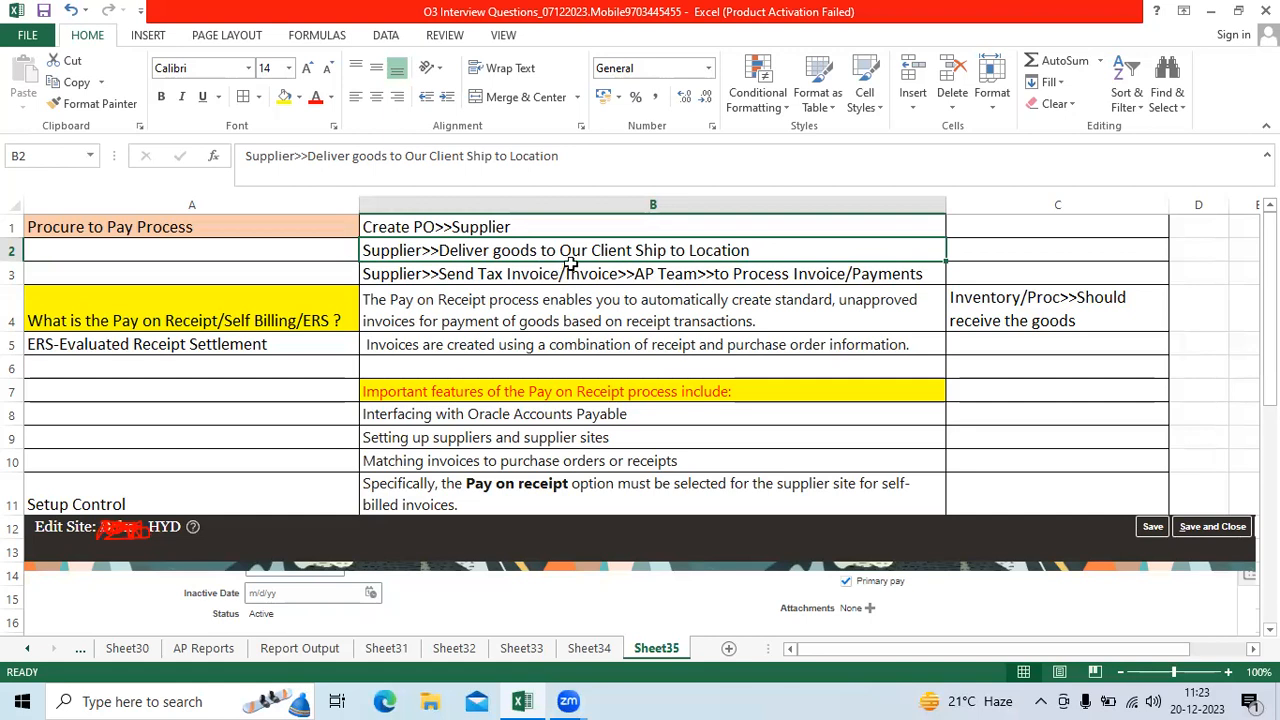
{"action": "mouse_move", "coordinate": [572, 268]}
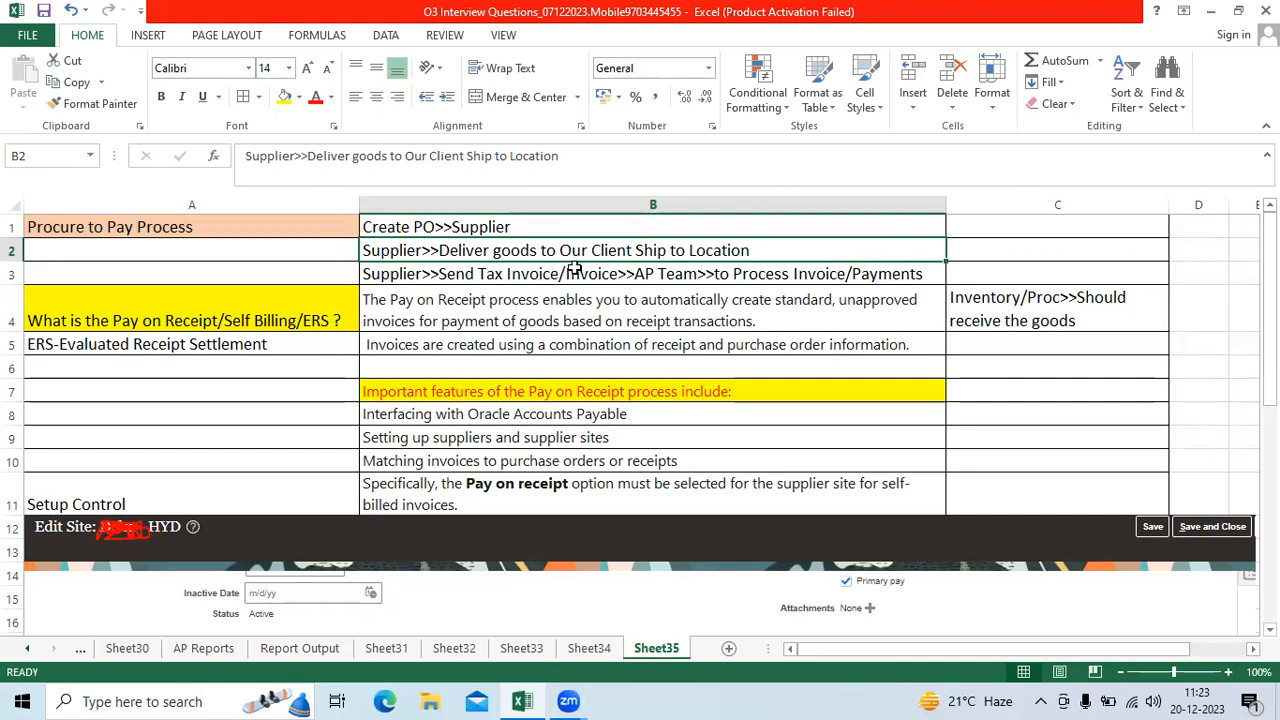
{"action": "left_click", "coordinate": [184, 320]}
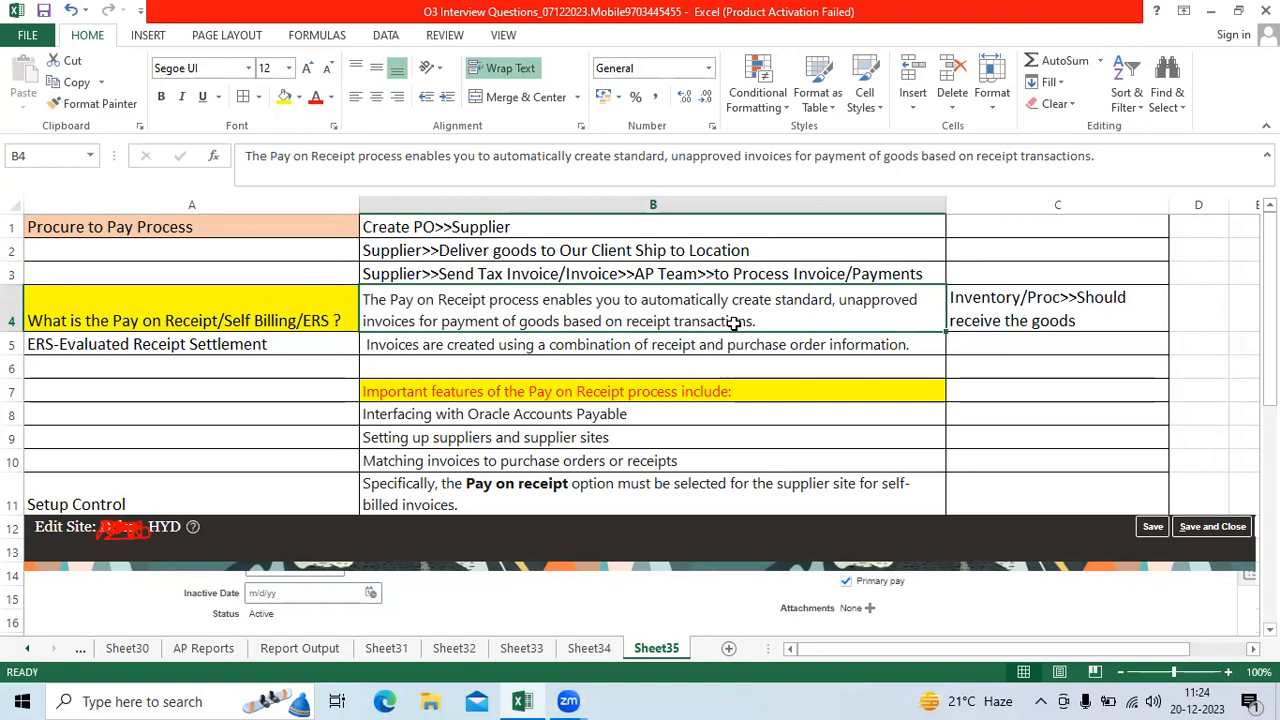
{"action": "mouse_move", "coordinate": [756, 324]}
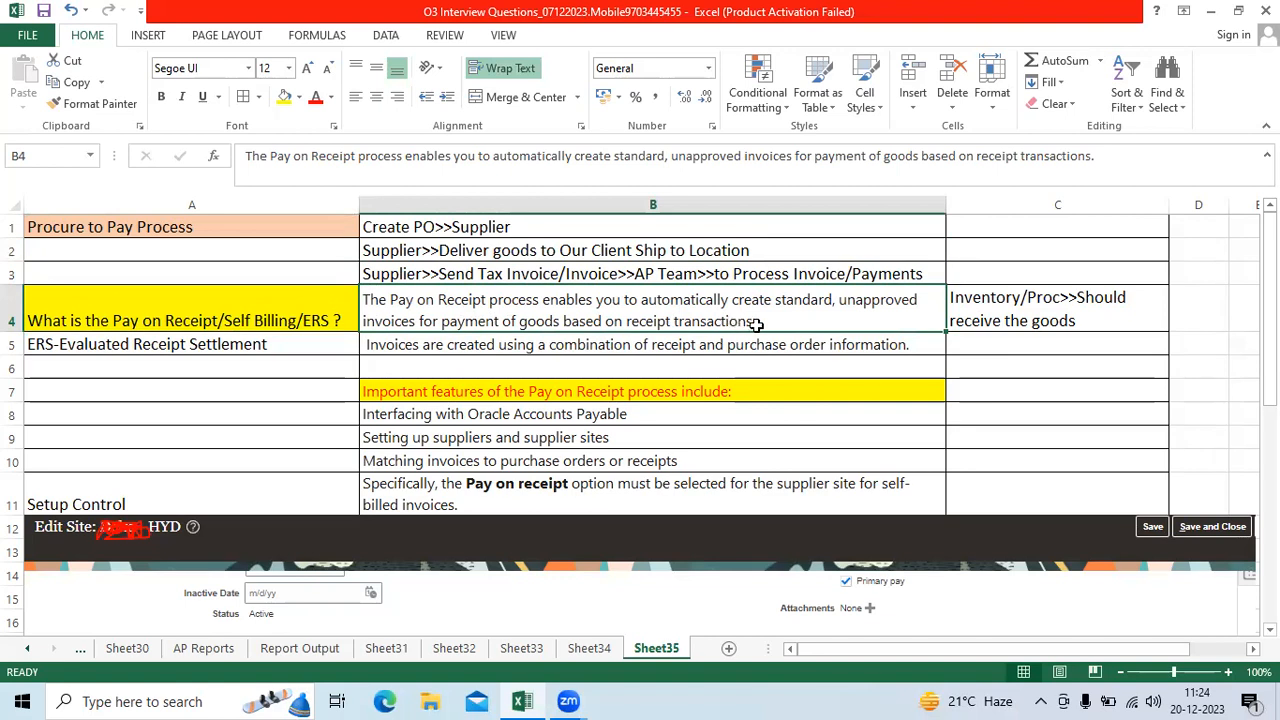
{"action": "mouse_move", "coordinate": [770, 324]}
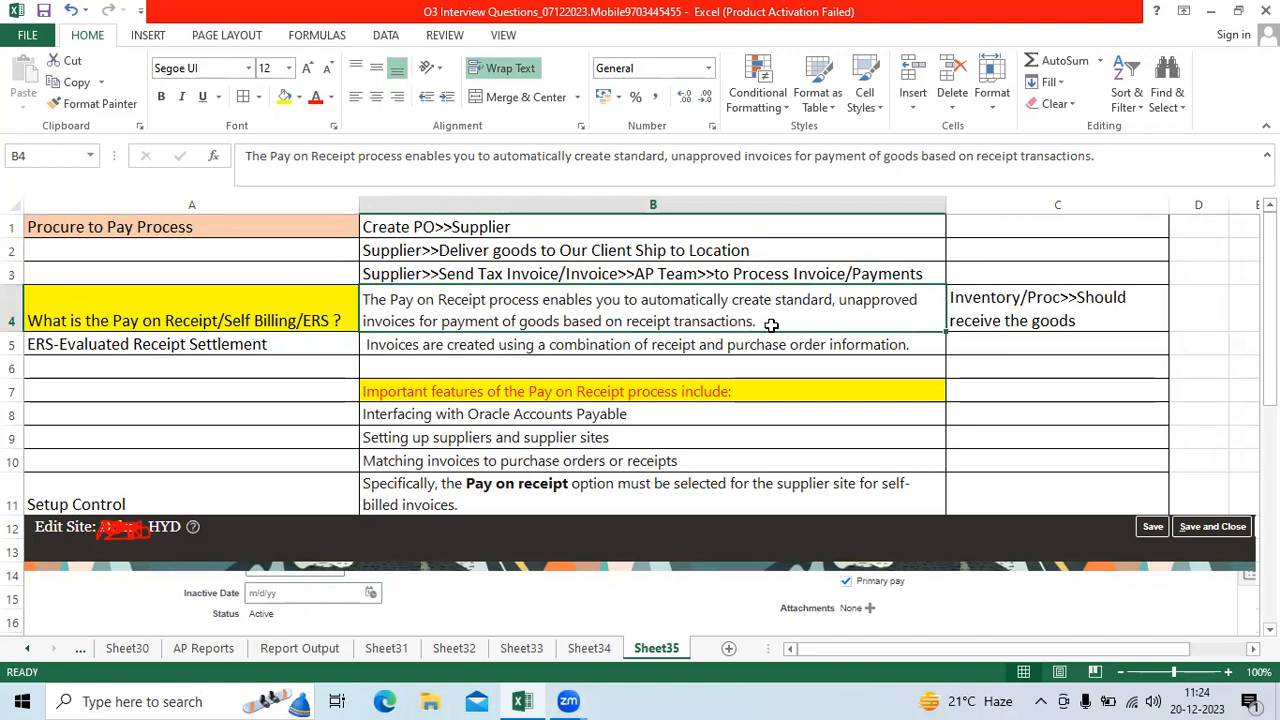
{"action": "mouse_move", "coordinate": [772, 316]}
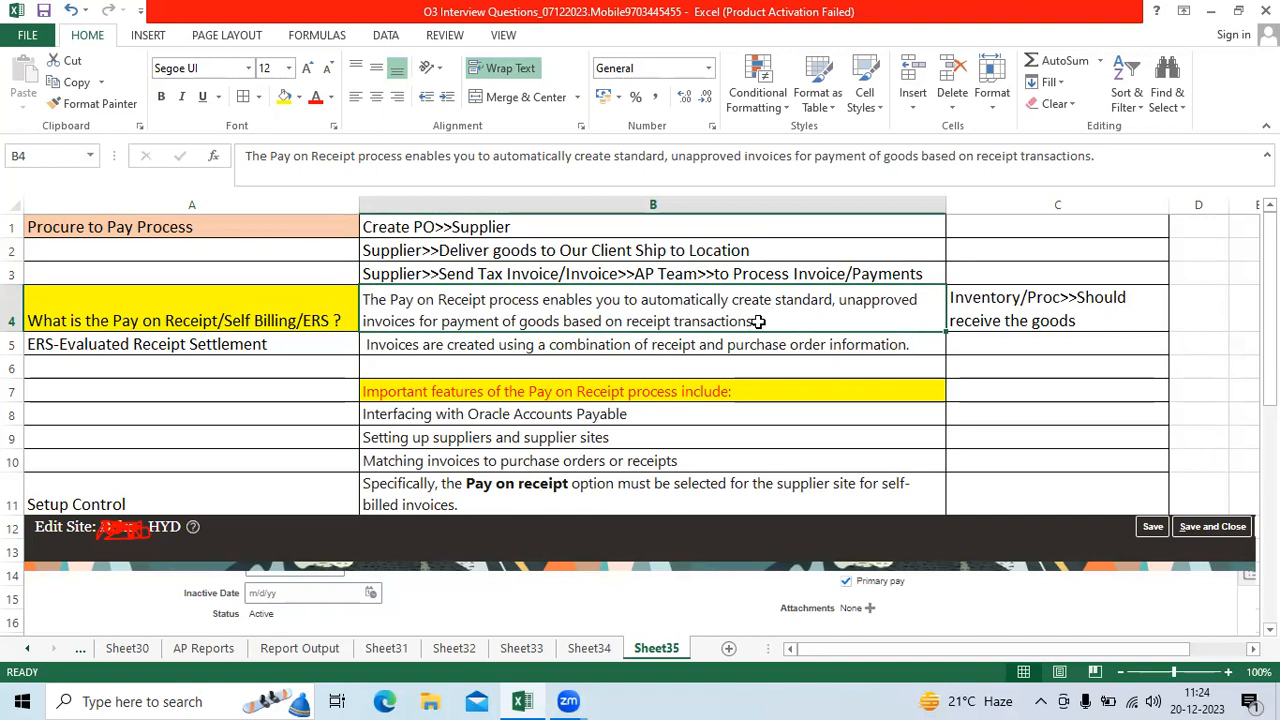
{"action": "double_click", "coordinate": [640, 310]}
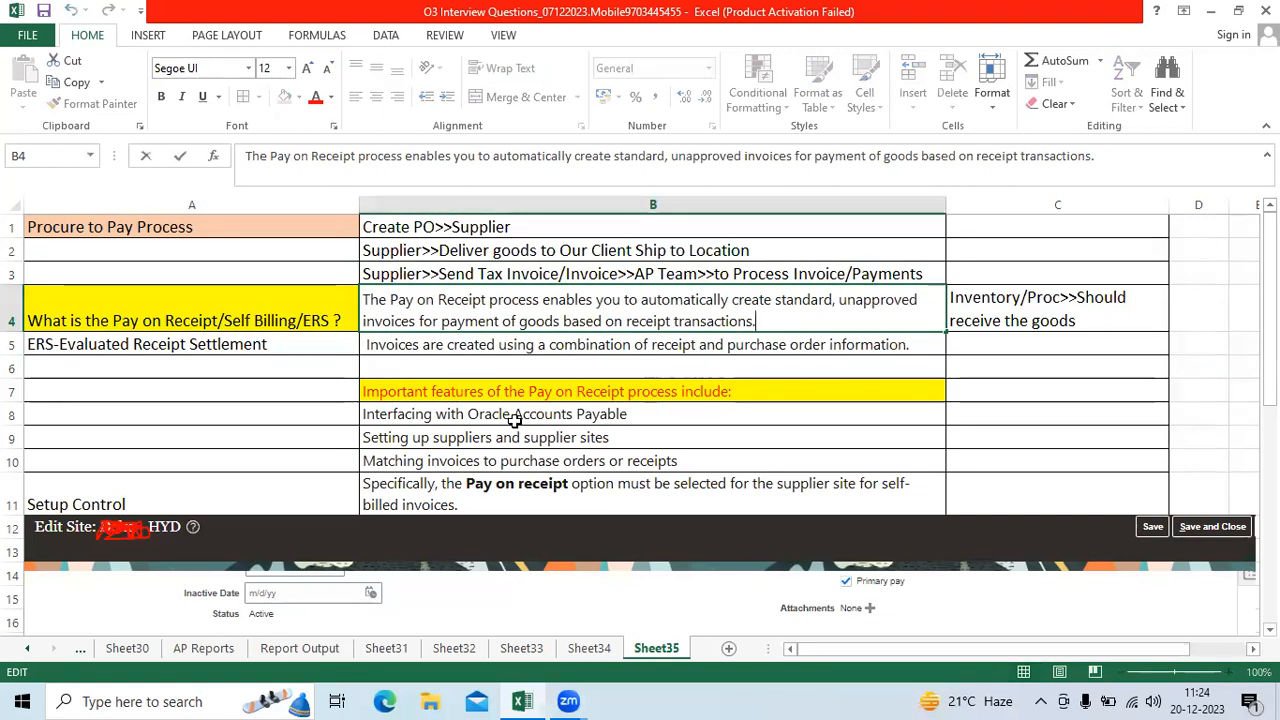
{"action": "left_click", "coordinate": [494, 412]}
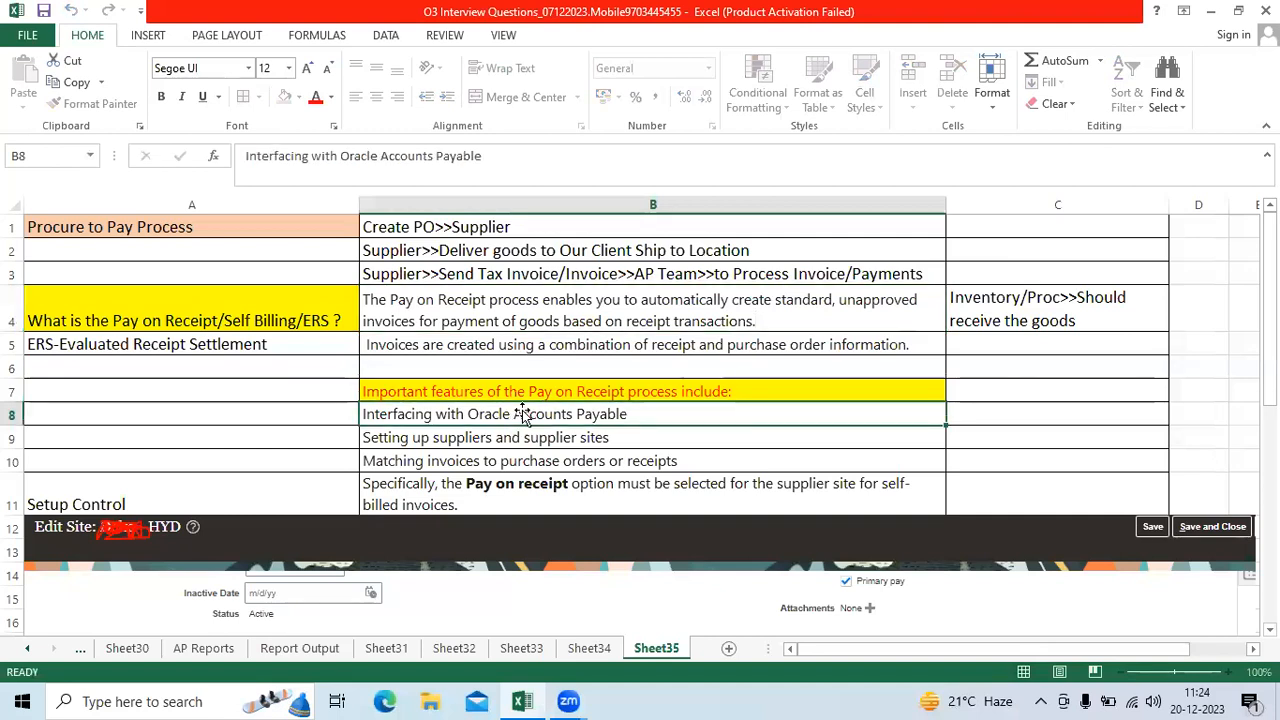
{"action": "scroll", "scroll_direction": "down", "scroll_amount": 3}
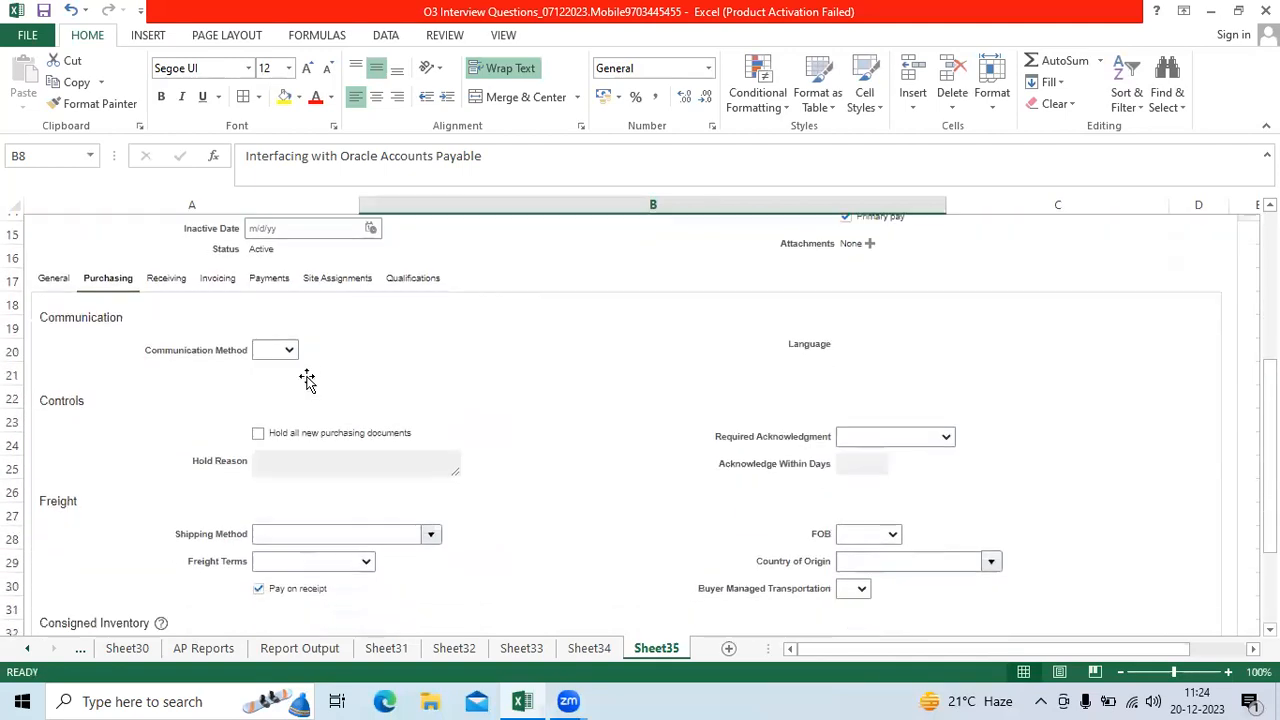
{"action": "scroll", "scroll_direction": "down", "scroll_amount": 3}
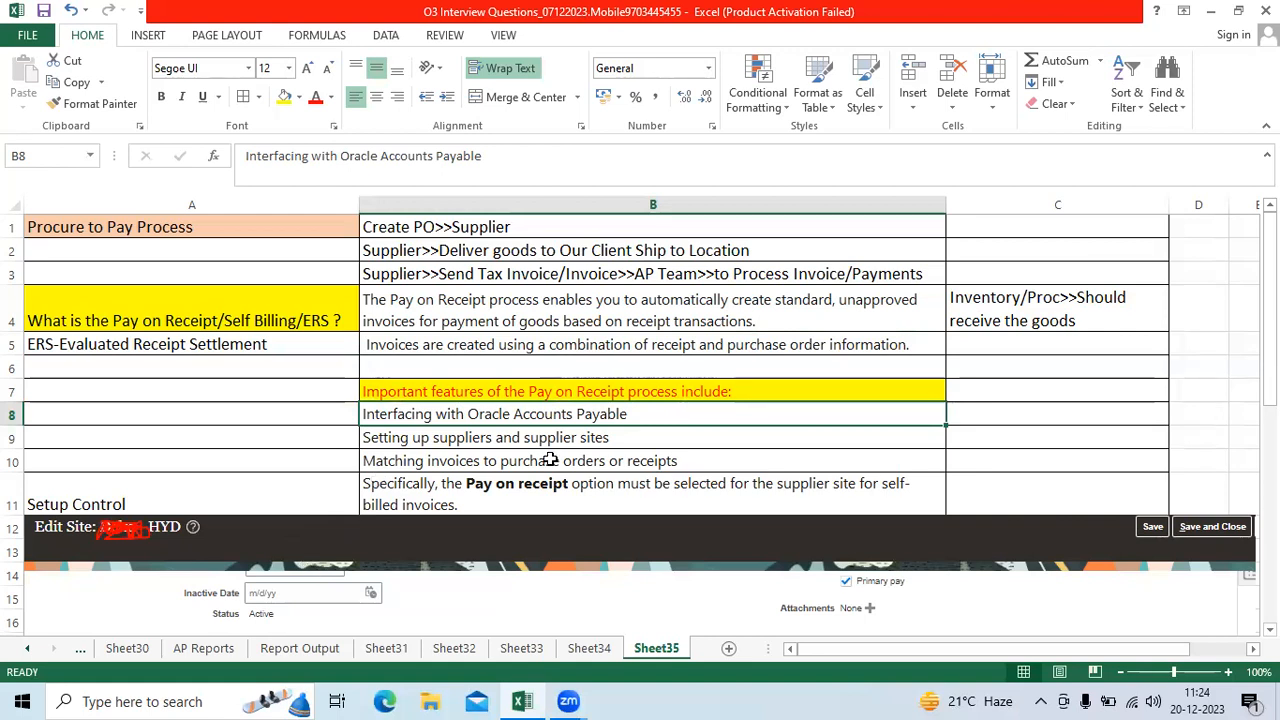
{"action": "mouse_move", "coordinate": [598, 456]}
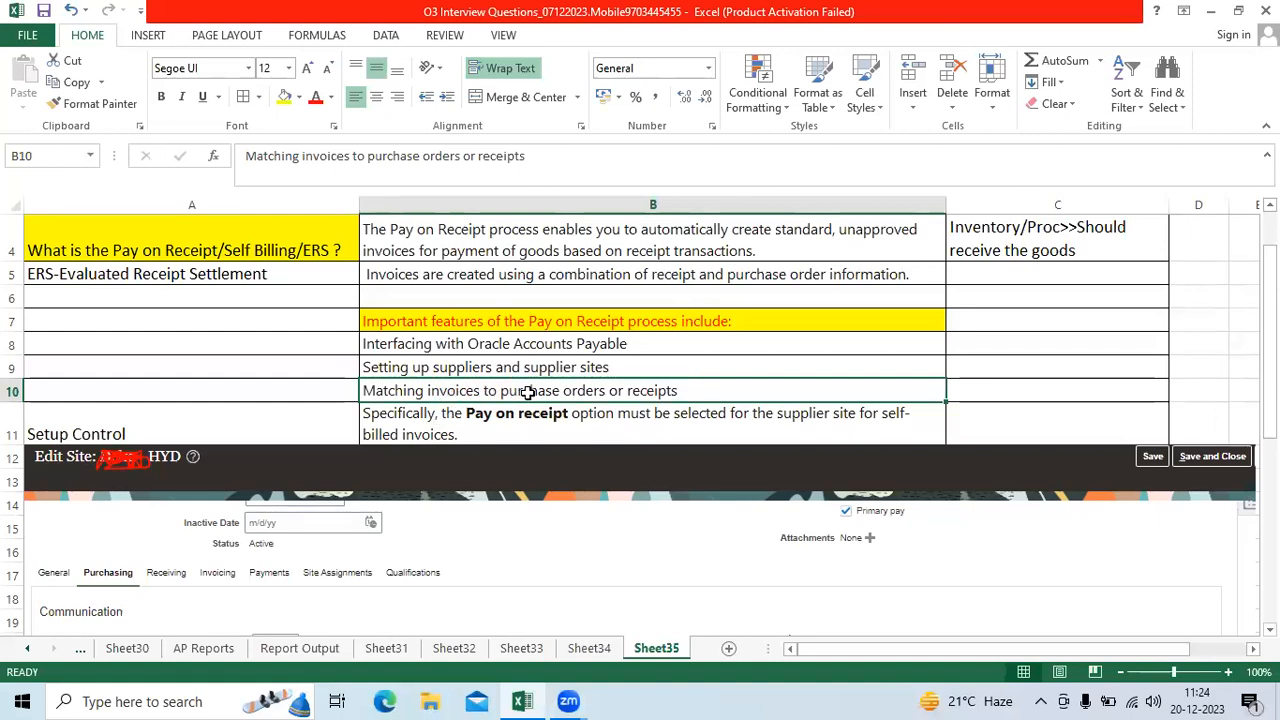
{"action": "mouse_move", "coordinate": [670, 390]}
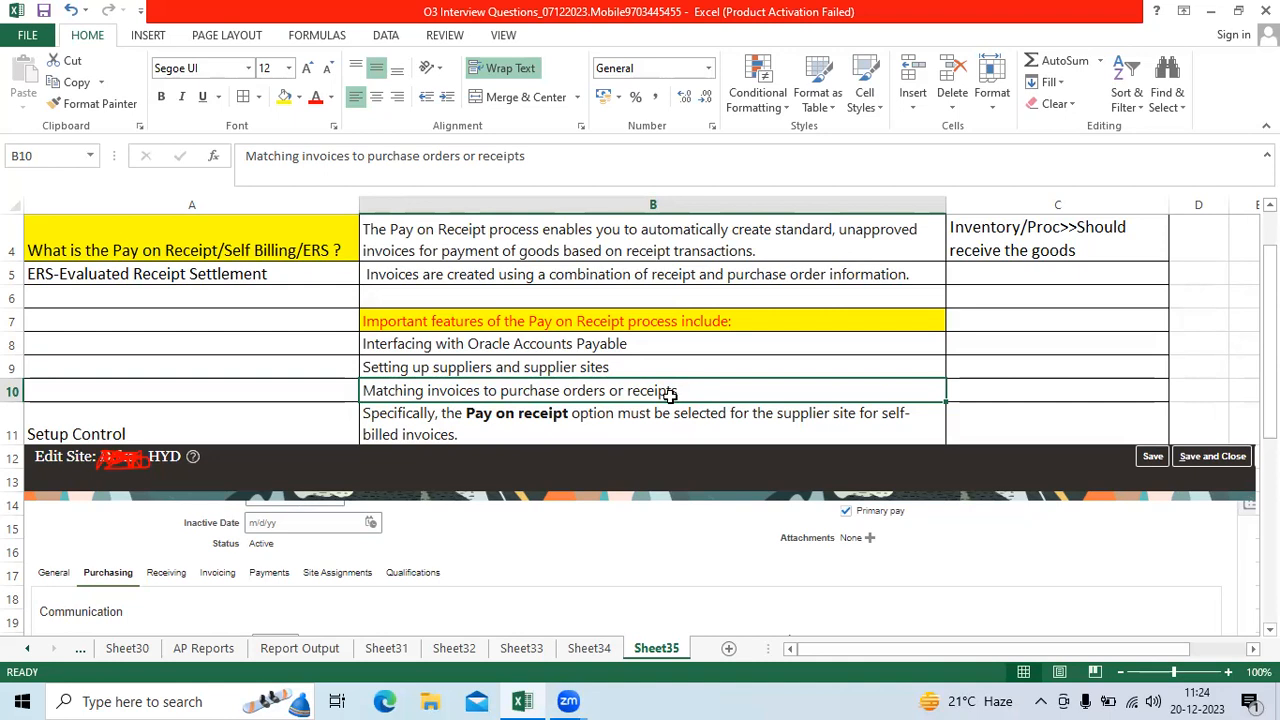
{"action": "scroll", "scroll_direction": "up", "scroll_amount": 3}
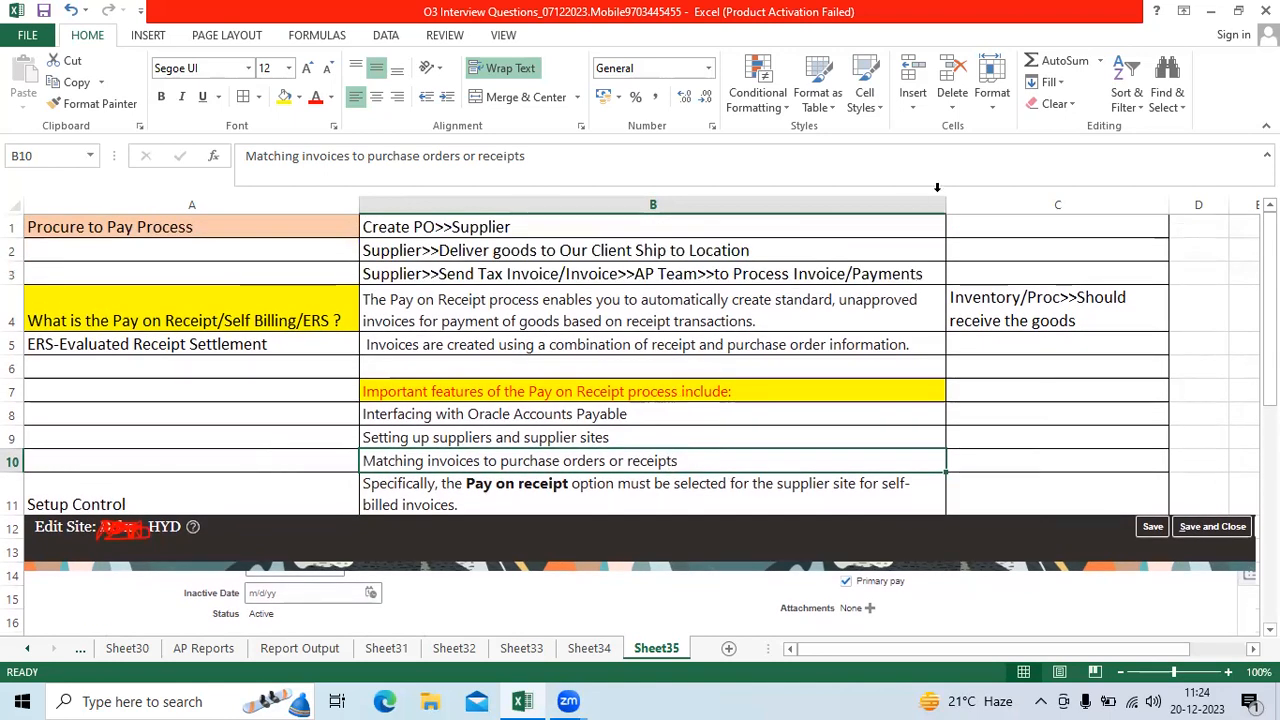